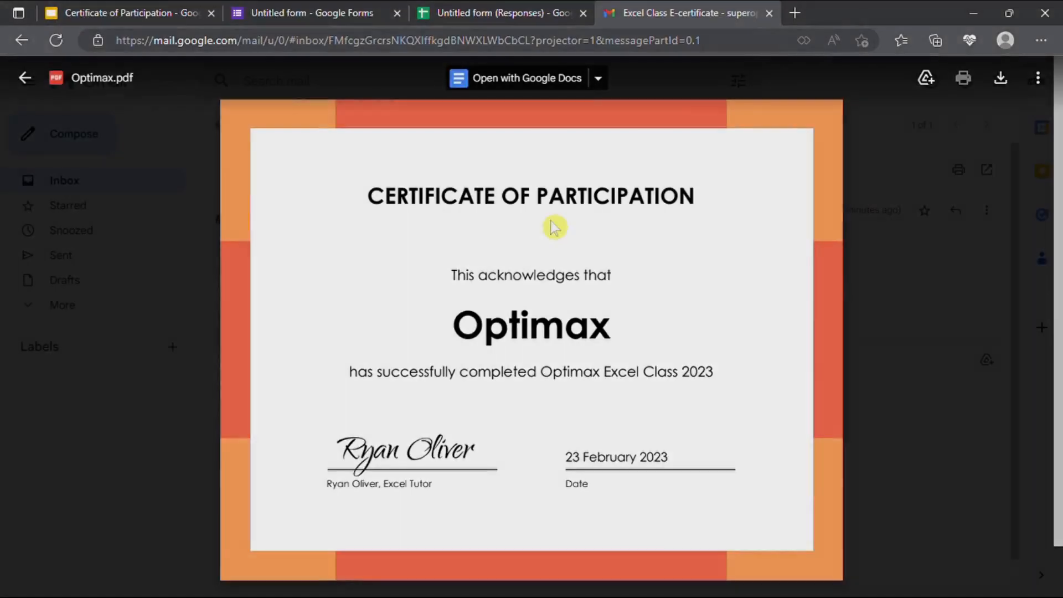
mouse_move(585, 224)
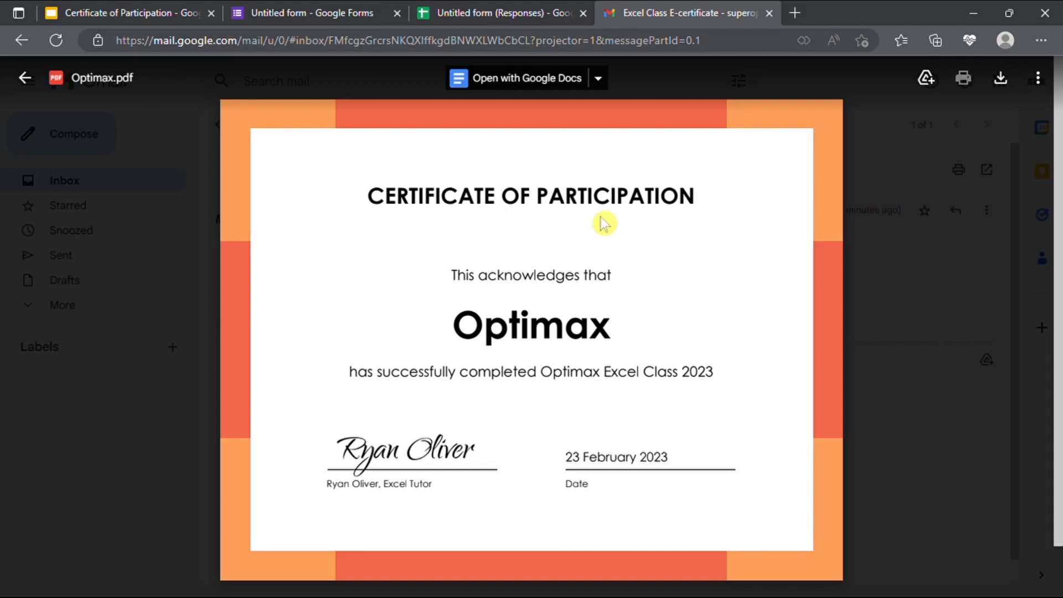
mouse_move(671, 223)
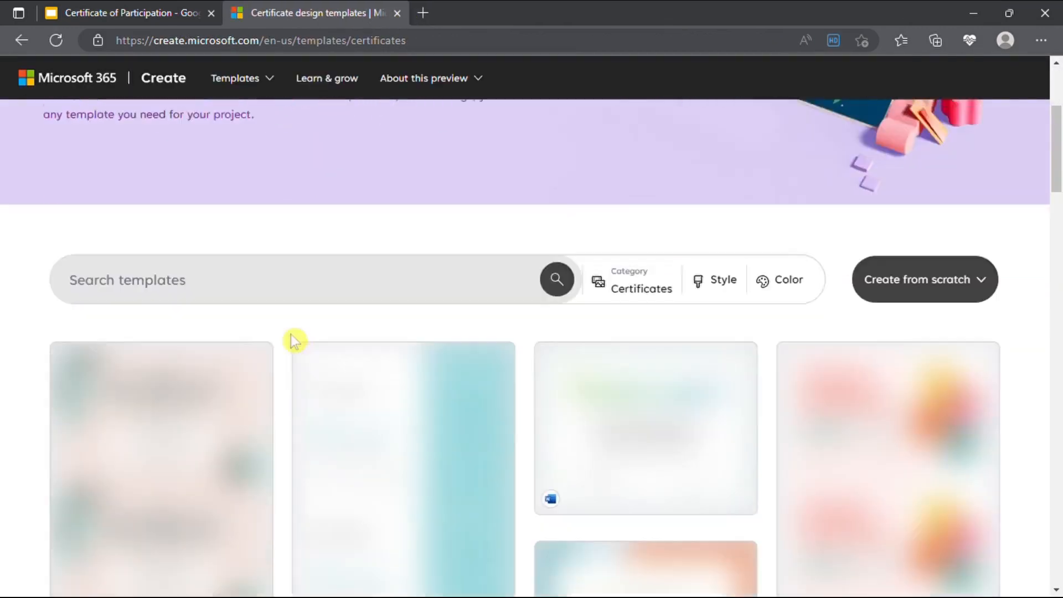
Scroll through the Microsoft 365 Create certificate templates, then close that page
scroll("down", 3)
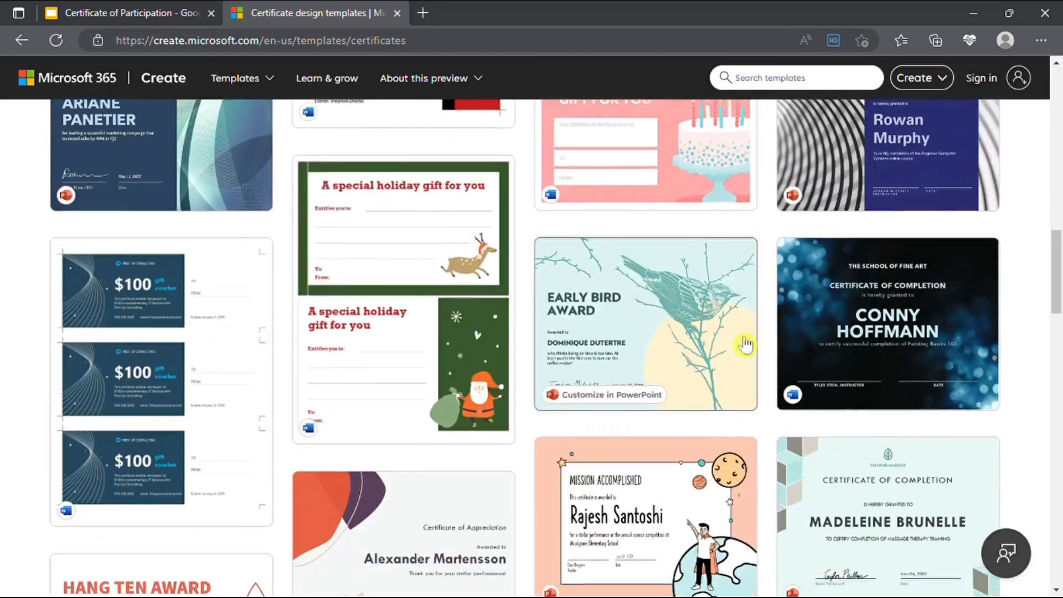
scroll("down", 3)
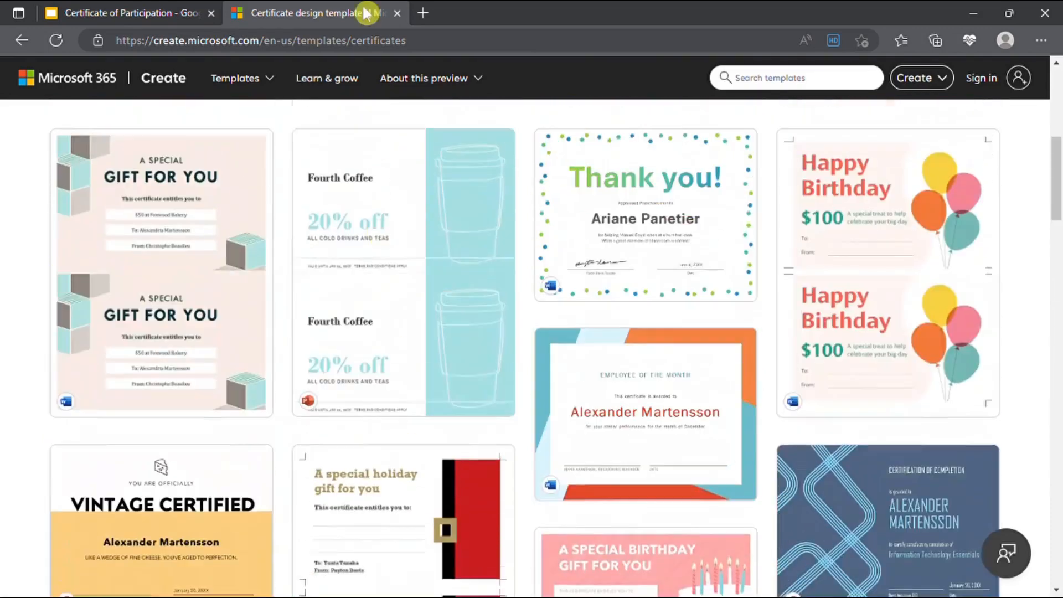
left_click(126, 12)
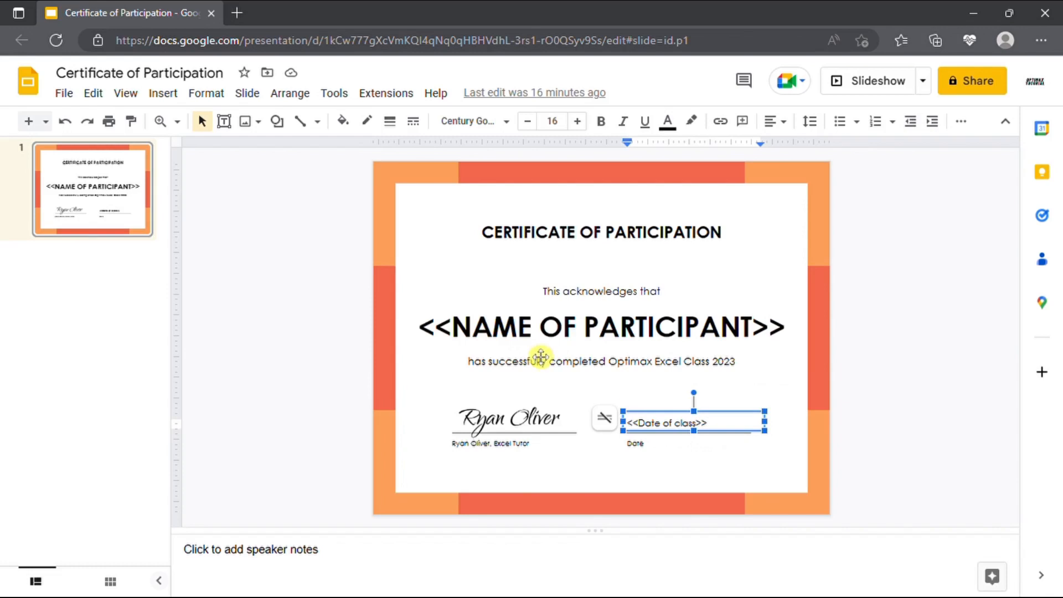
mouse_move(251, 25)
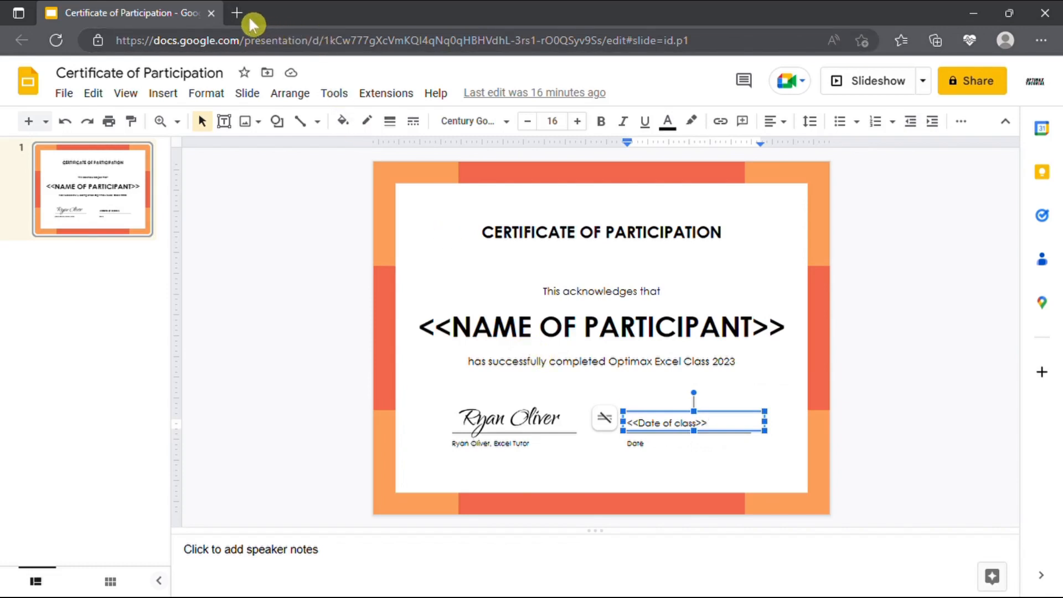
In a new browser tab, search for Google Forms and start using it
left_click(237, 12)
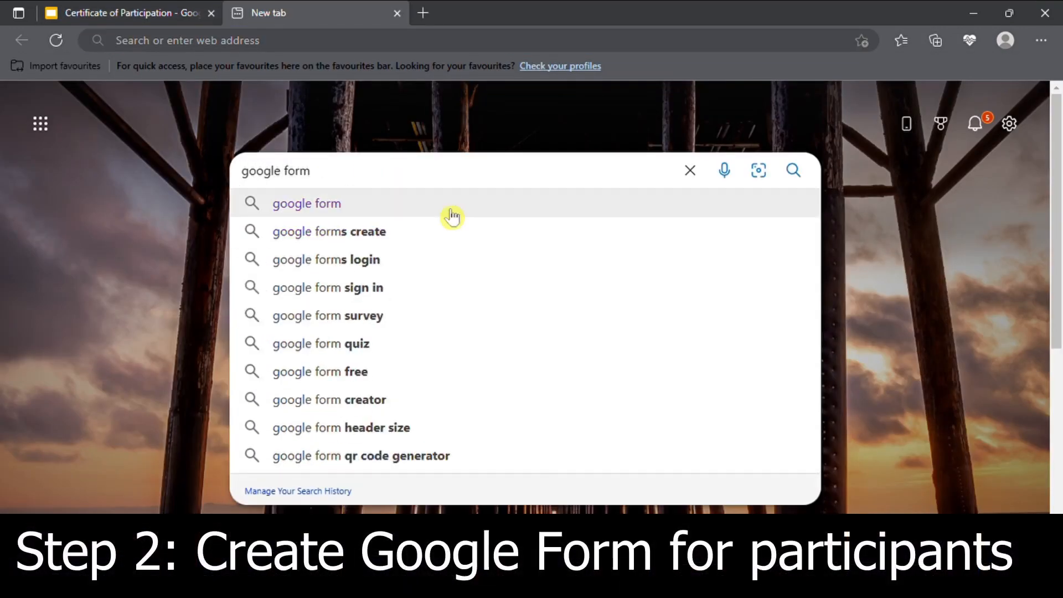
left_click(307, 203)
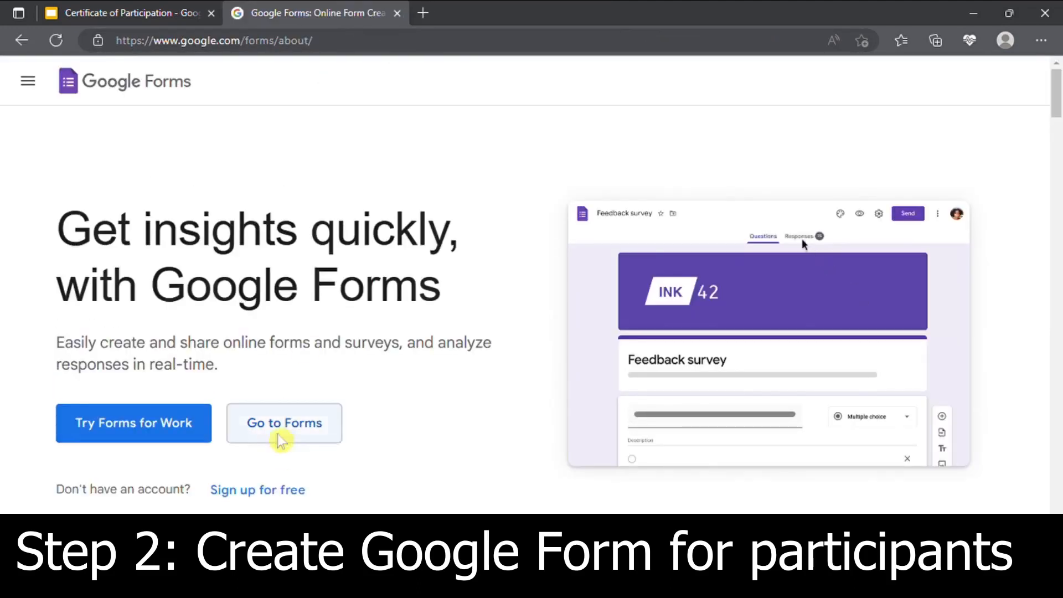
left_click(284, 423)
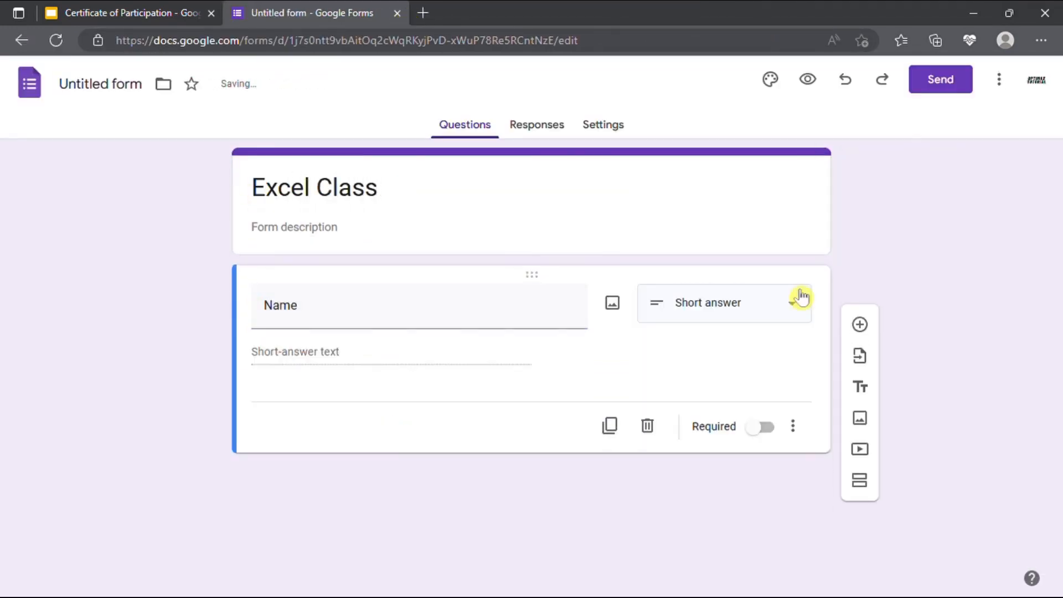
Add Name, Email Address and multiple-choice Date questions to the Excel Class form, then preview it
left_click(859, 323)
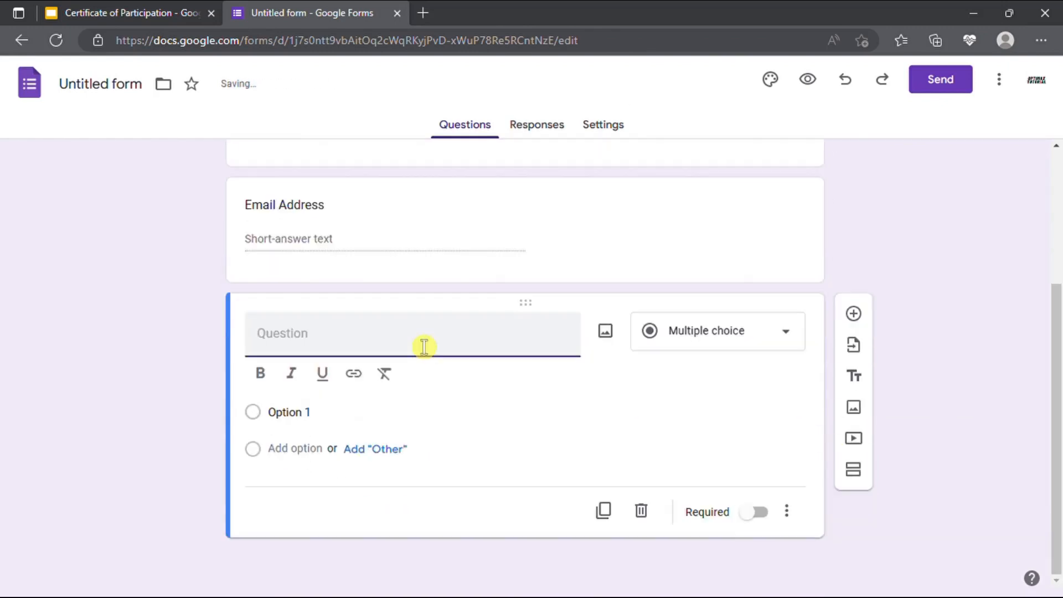
left_click(716, 330)
type("24 Feb")
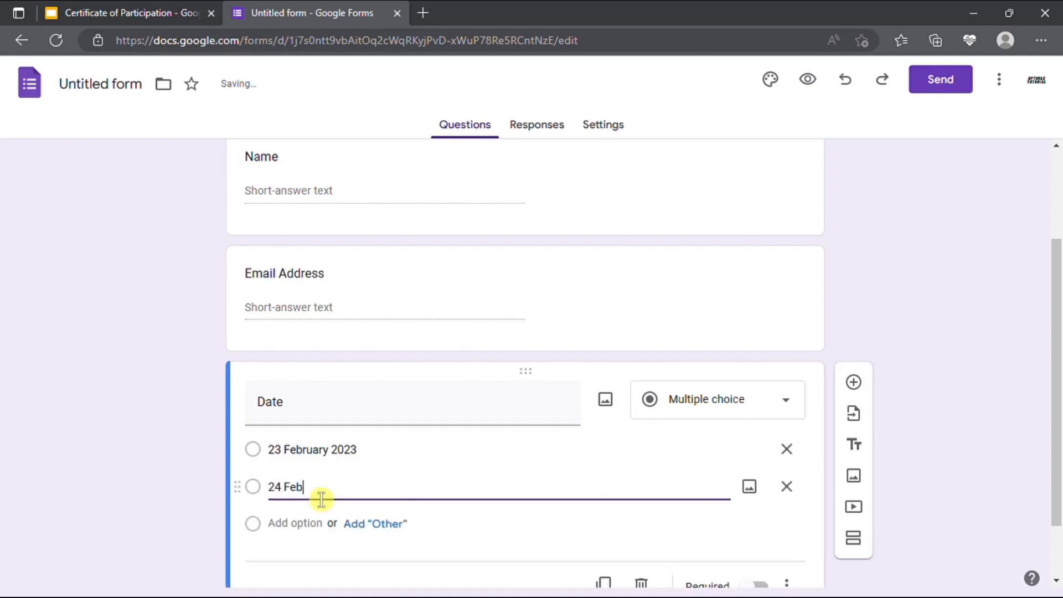
left_click(940, 79)
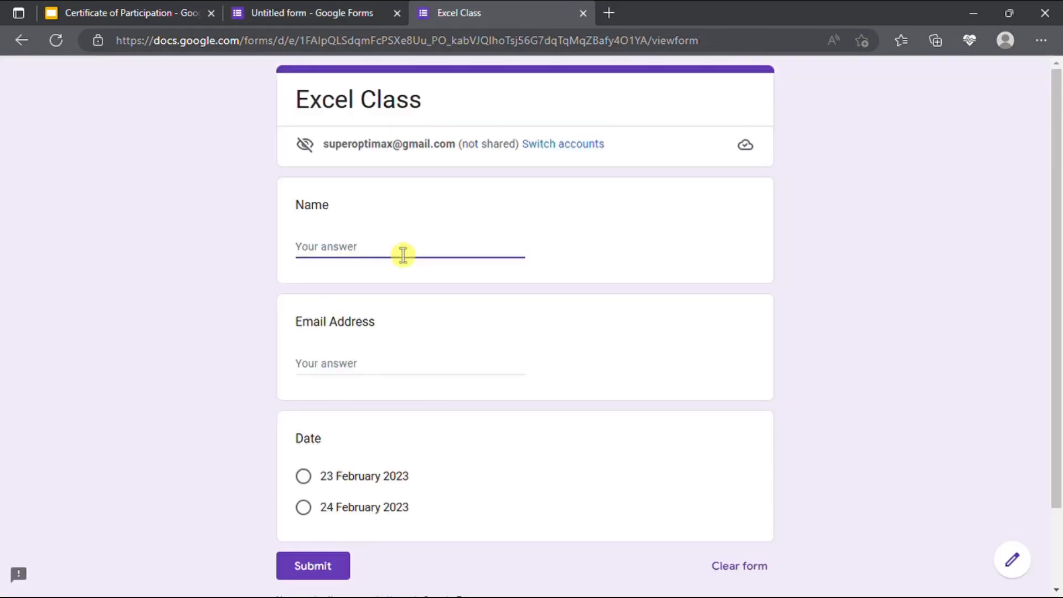
Submit a test response for Optimax dated 23 February 2023 and create a linked responses spreadsheet
type("superoptimax@g")
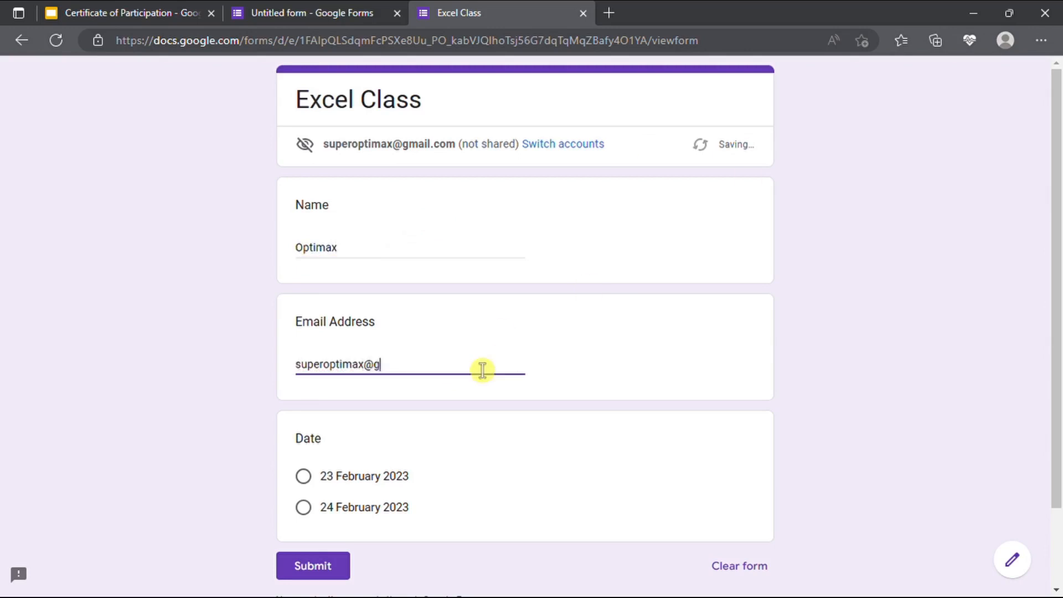
left_click(303, 465)
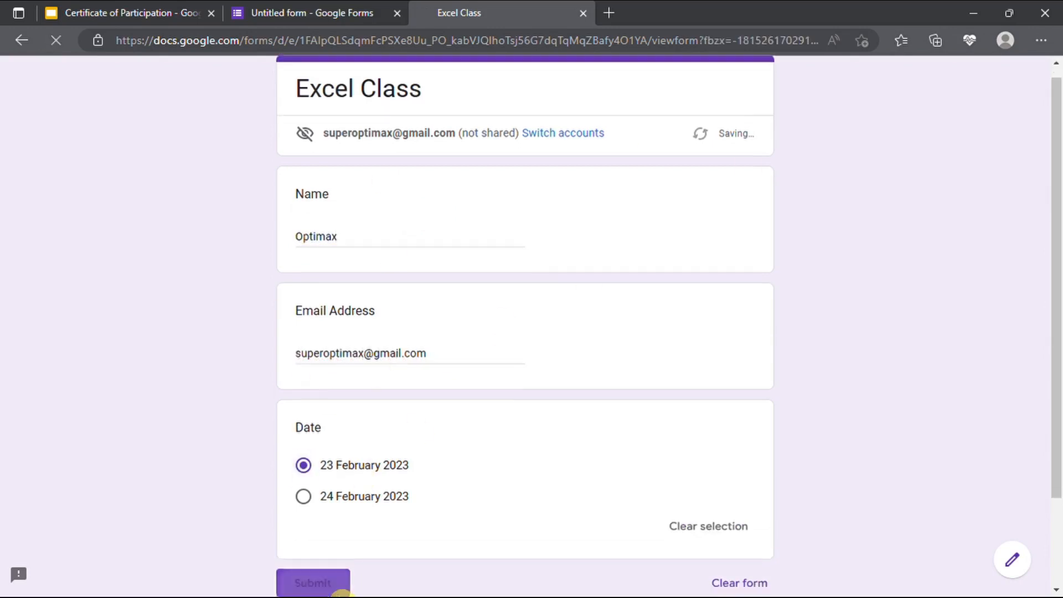
left_click(308, 13)
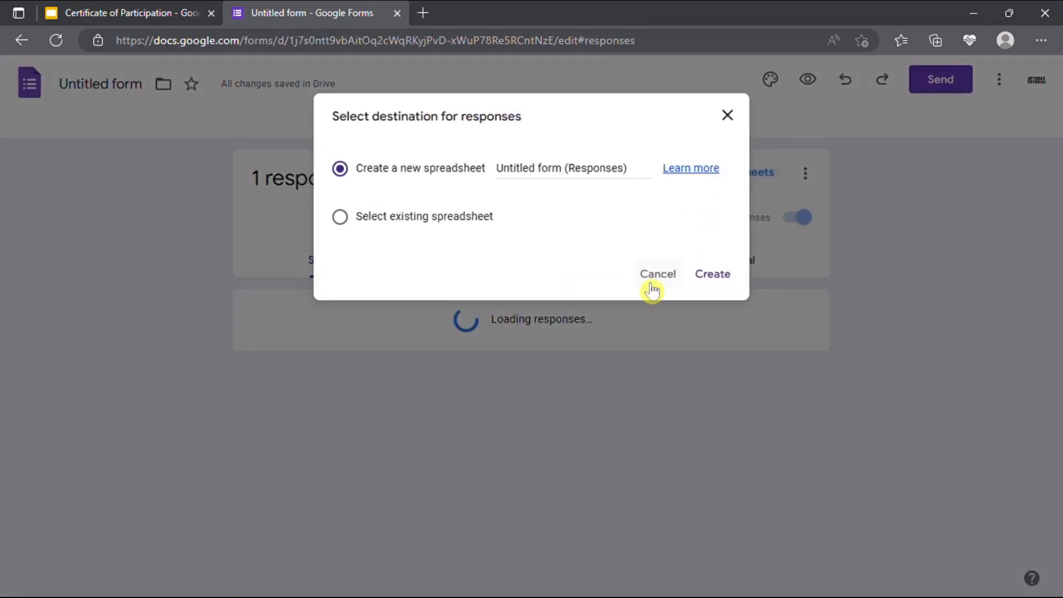
left_click(712, 274)
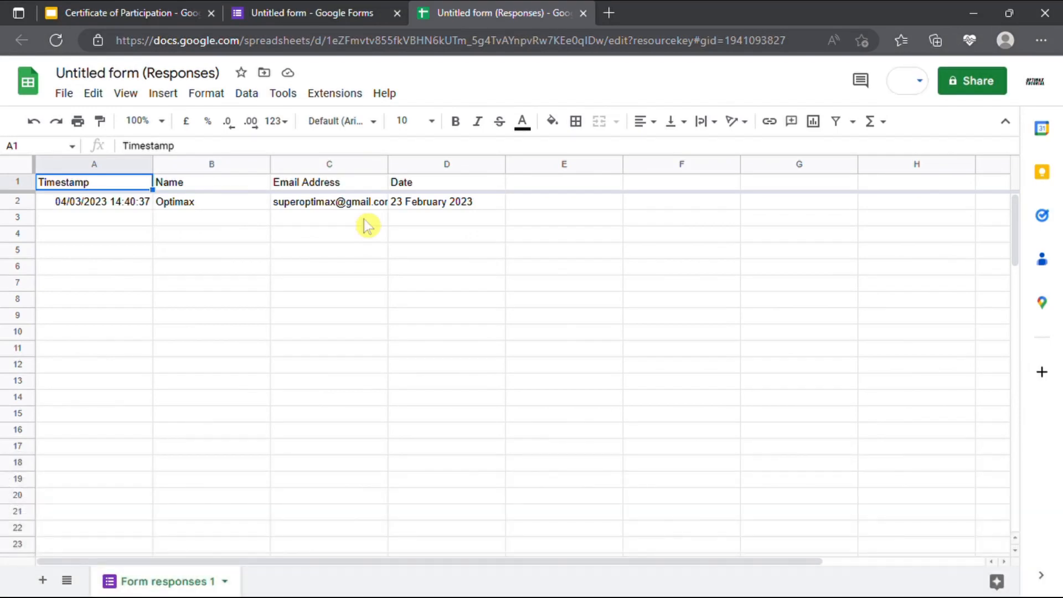
Install the Autocrat add-on from Extensions > Add-ons and show its launch options
left_click(334, 93)
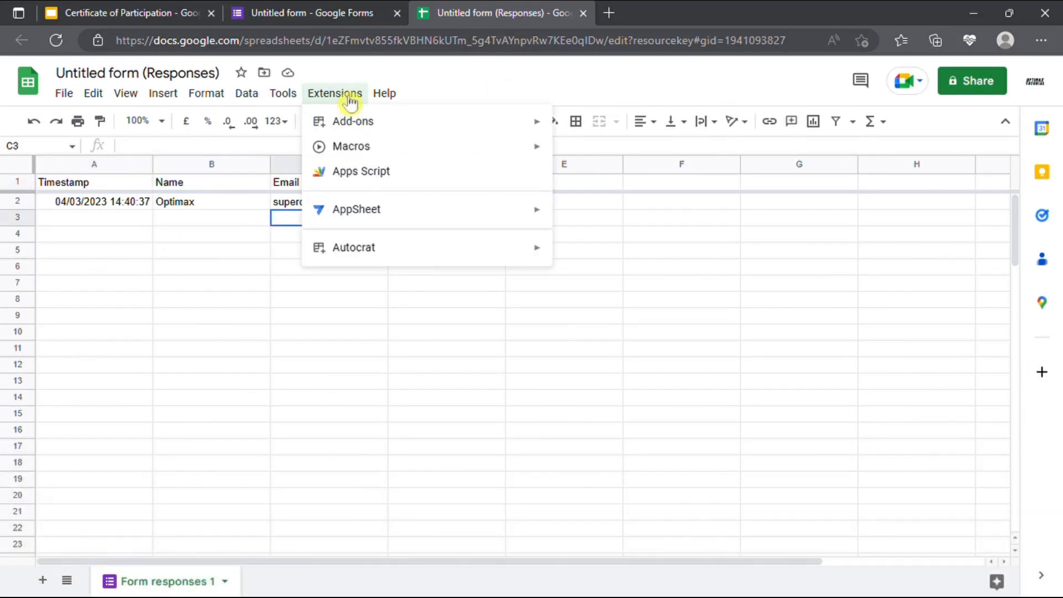
mouse_move(390, 261)
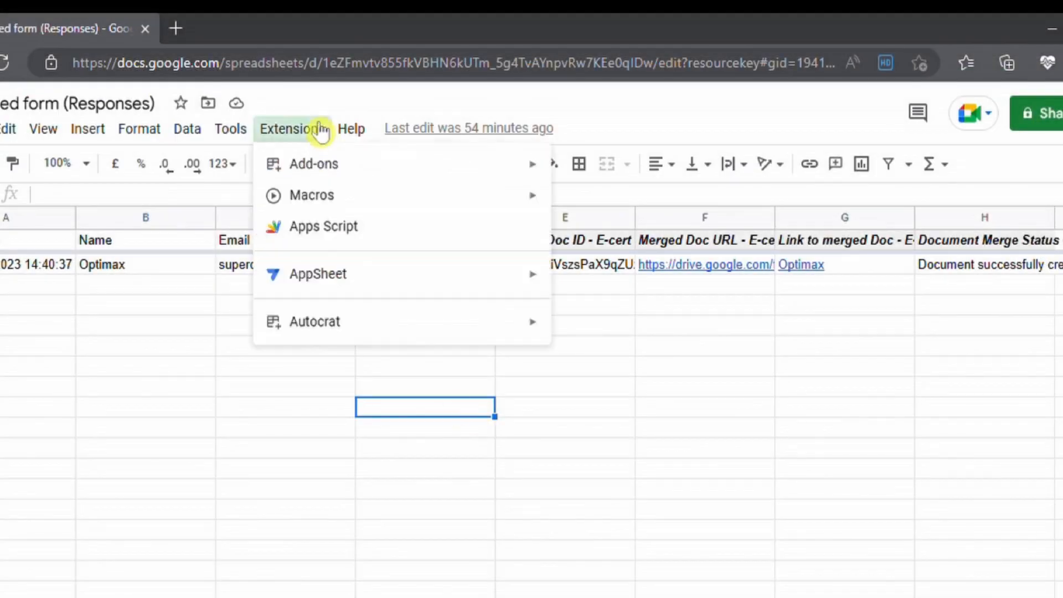
left_click(314, 320)
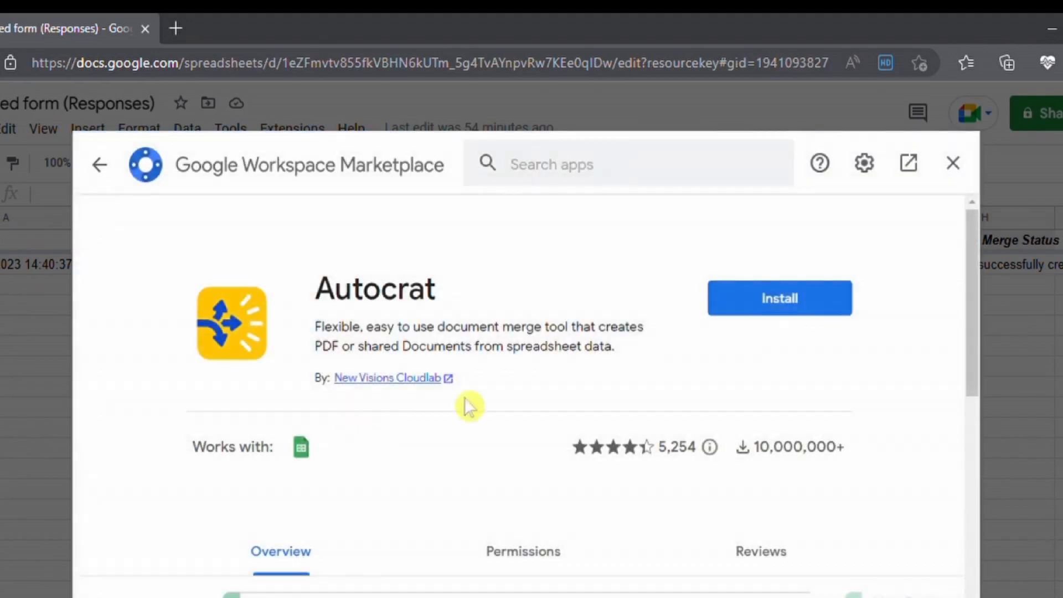
left_click(779, 298)
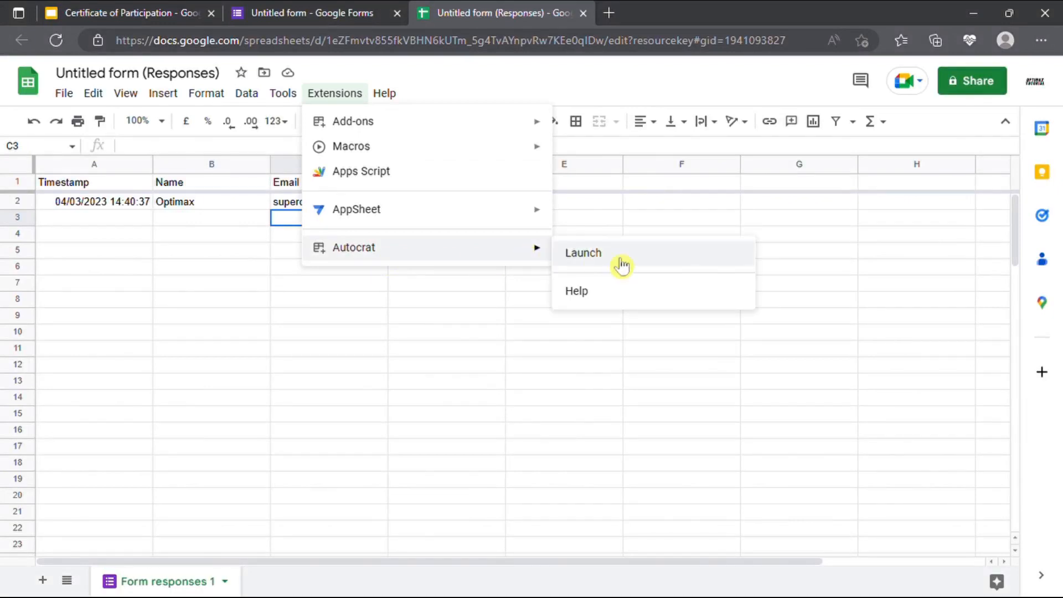
Launch Autocrat, name a new merge job E-cert, and advance to template selection
left_click(581, 252)
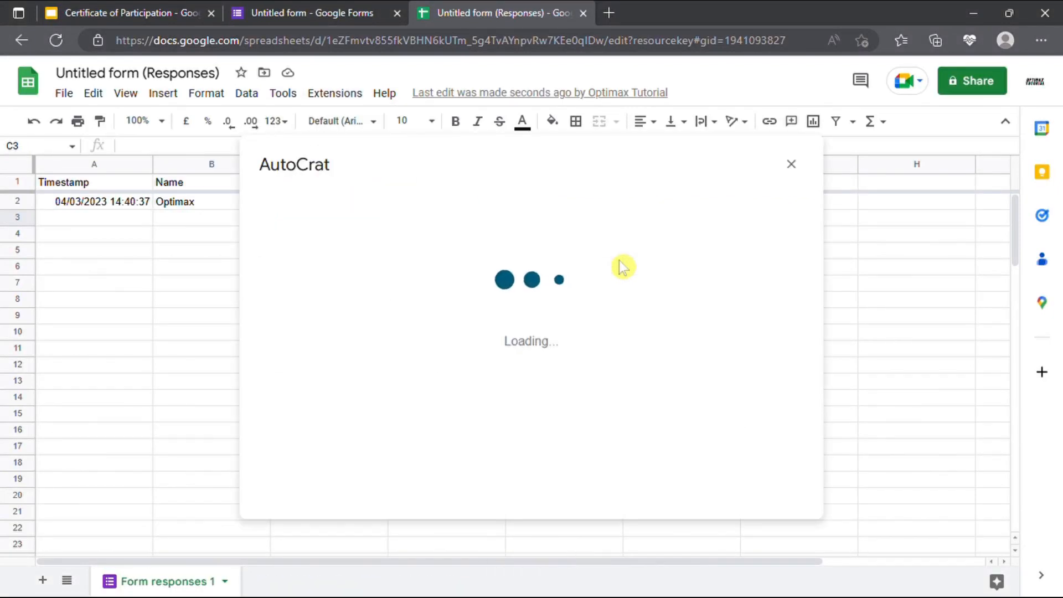
mouse_move(761, 407)
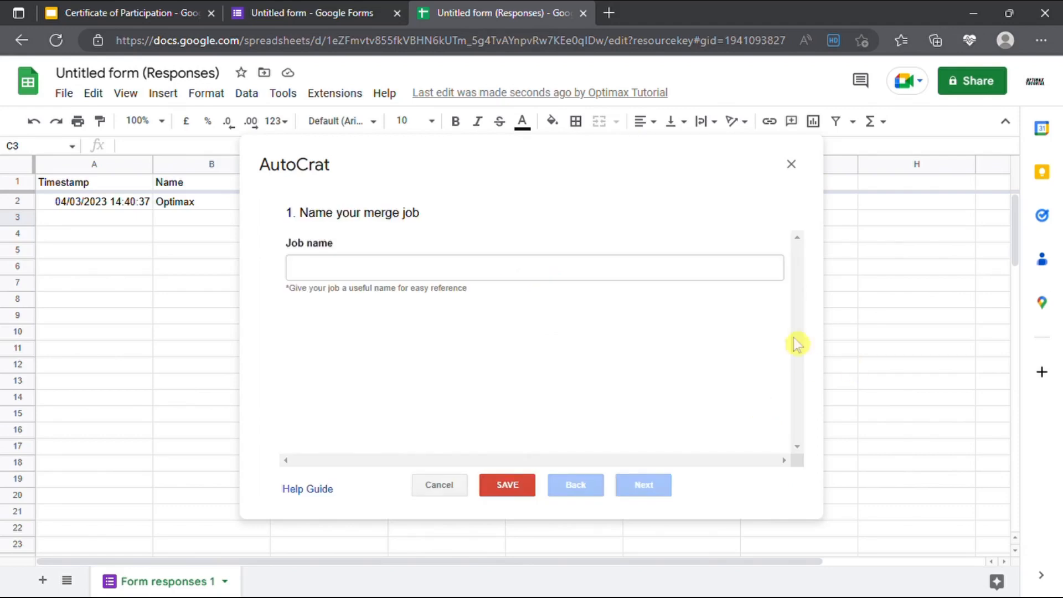
left_click(642, 485)
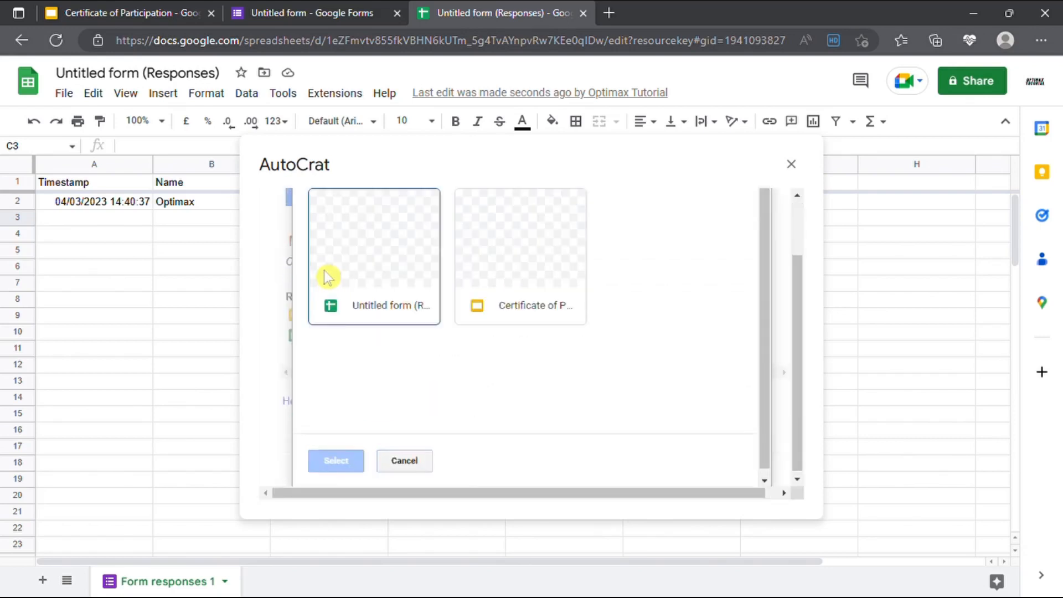
left_click(520, 256)
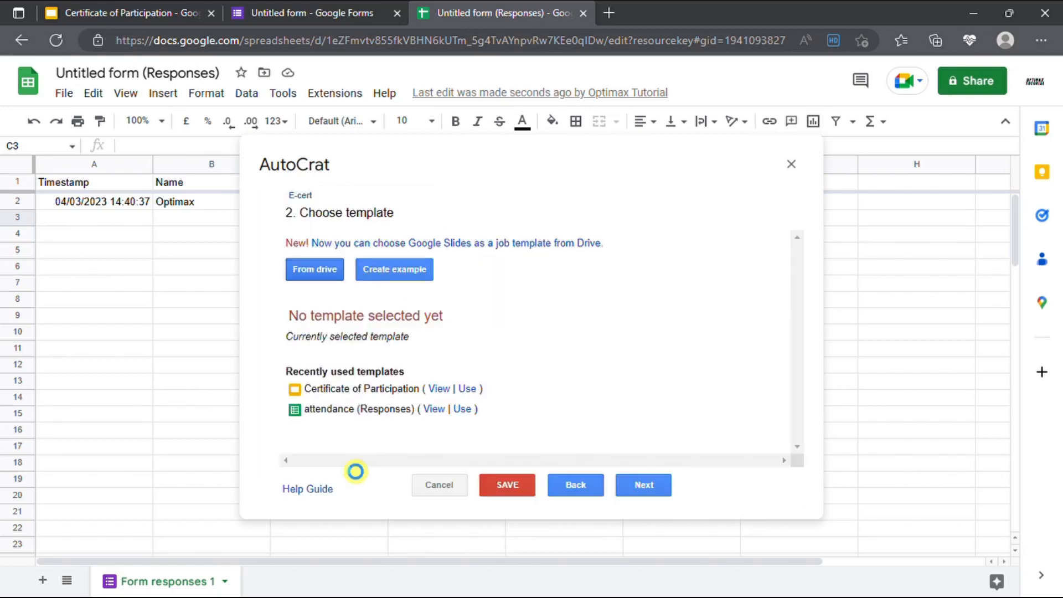
Map template tags to sheet columns, name generated files <<Name>>, and output them as PDF
left_click(641, 485)
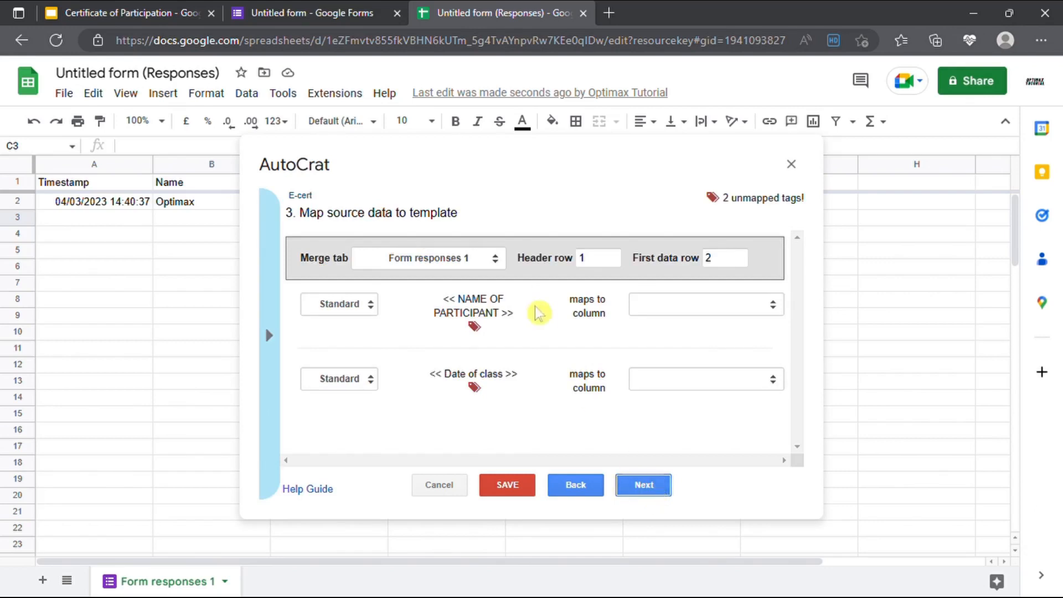
left_click(704, 304)
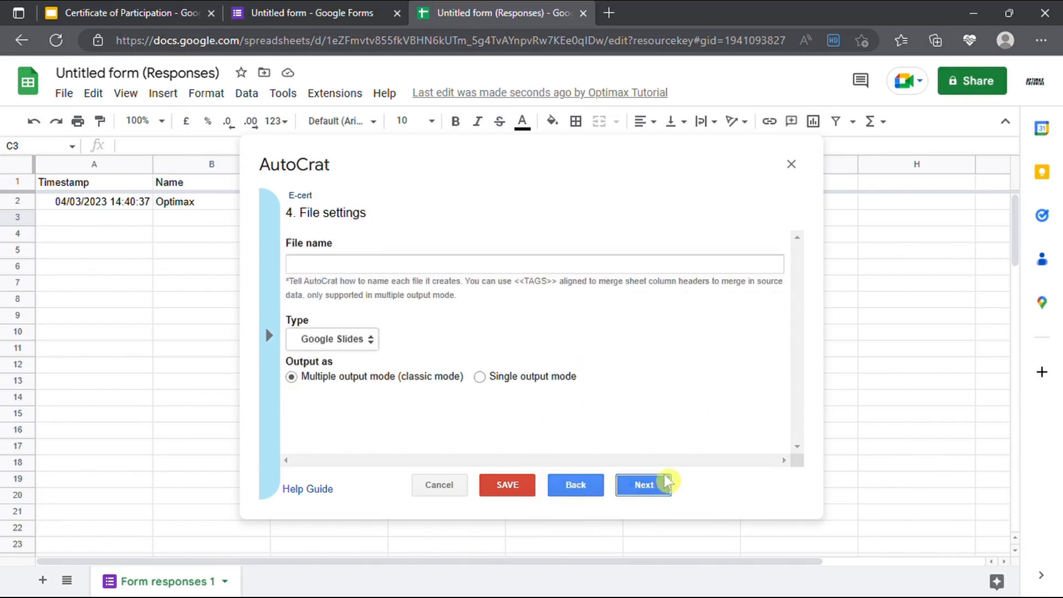
left_click(534, 264)
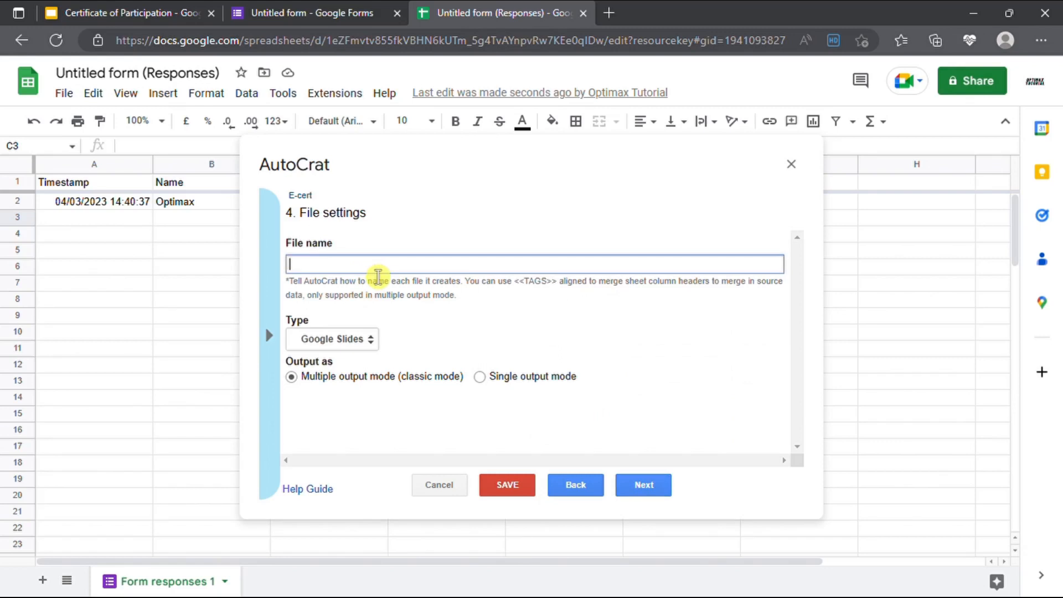
type("<")
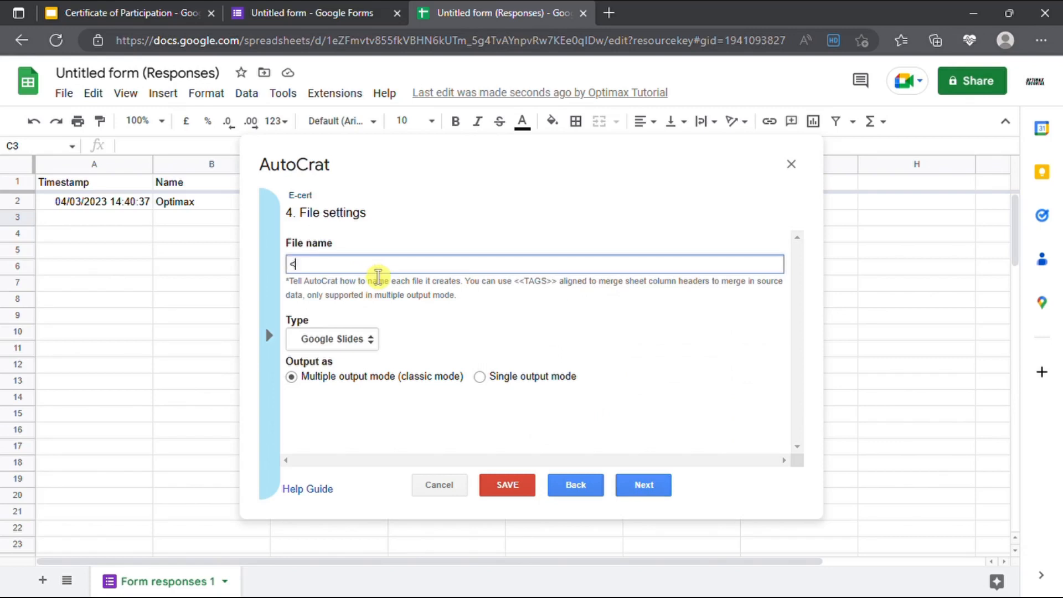
type("<Name")
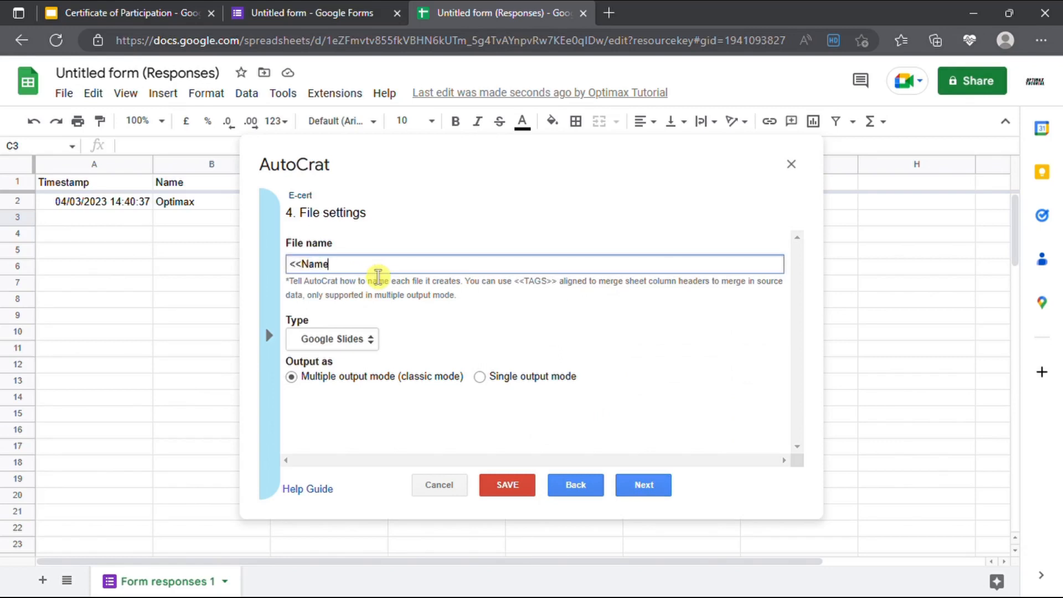
type(">>")
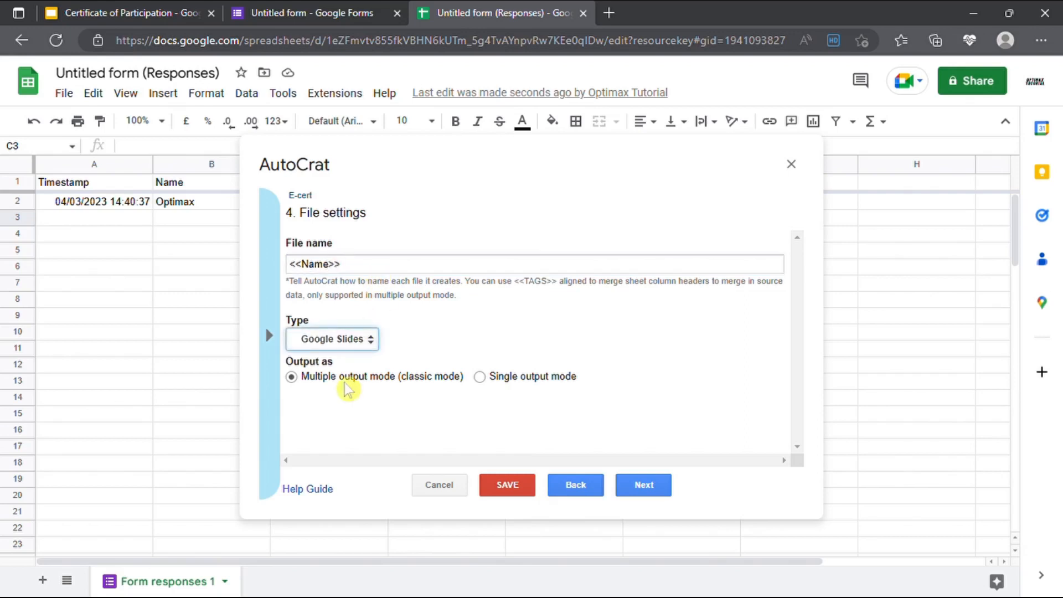
left_click(332, 338)
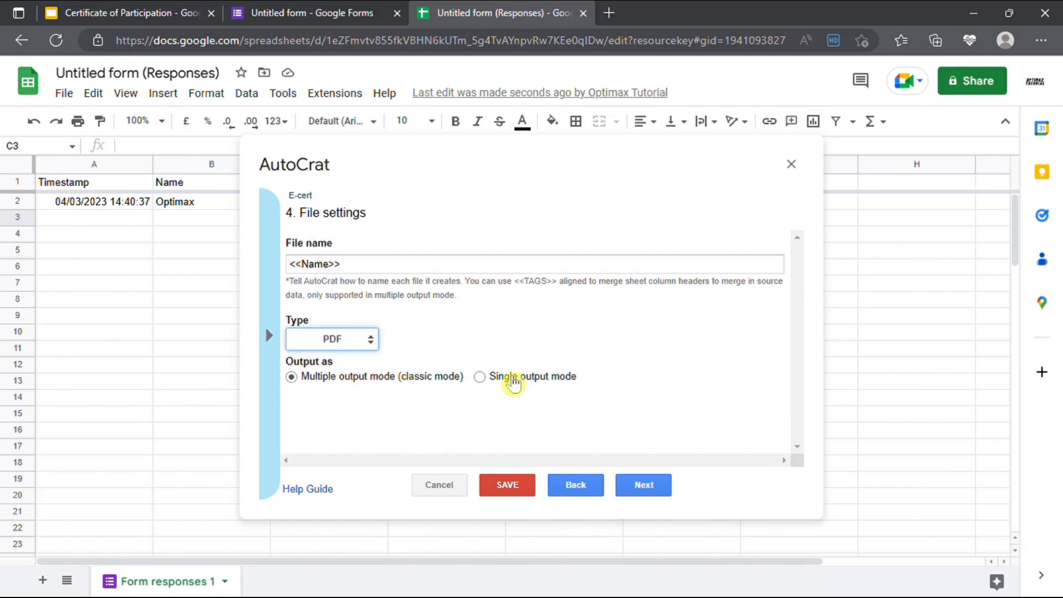
Keep My Drive as destination and skip the folder reference and merge condition steps
left_click(643, 485)
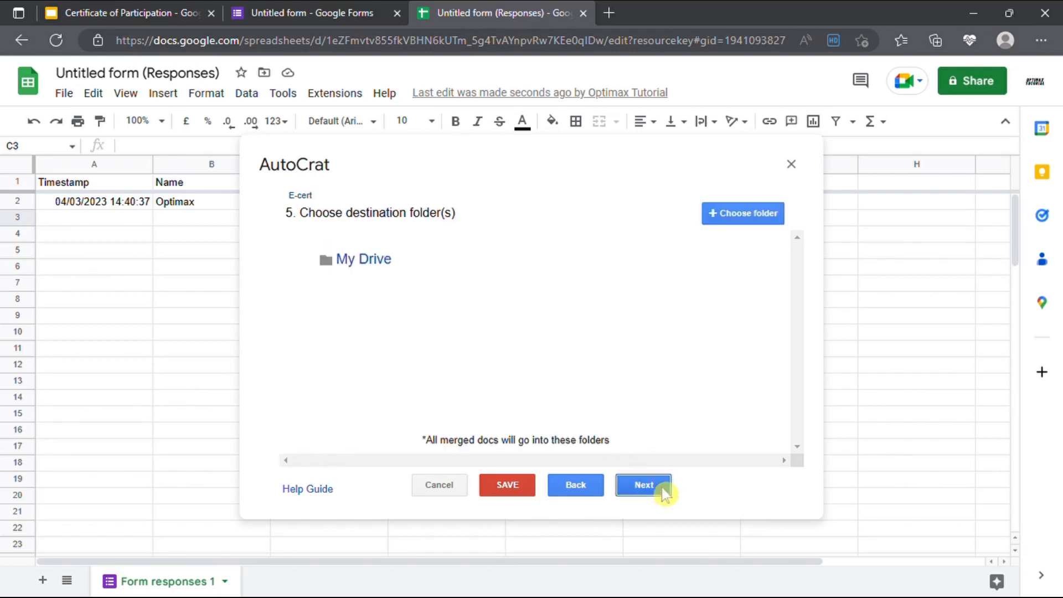
left_click(642, 485)
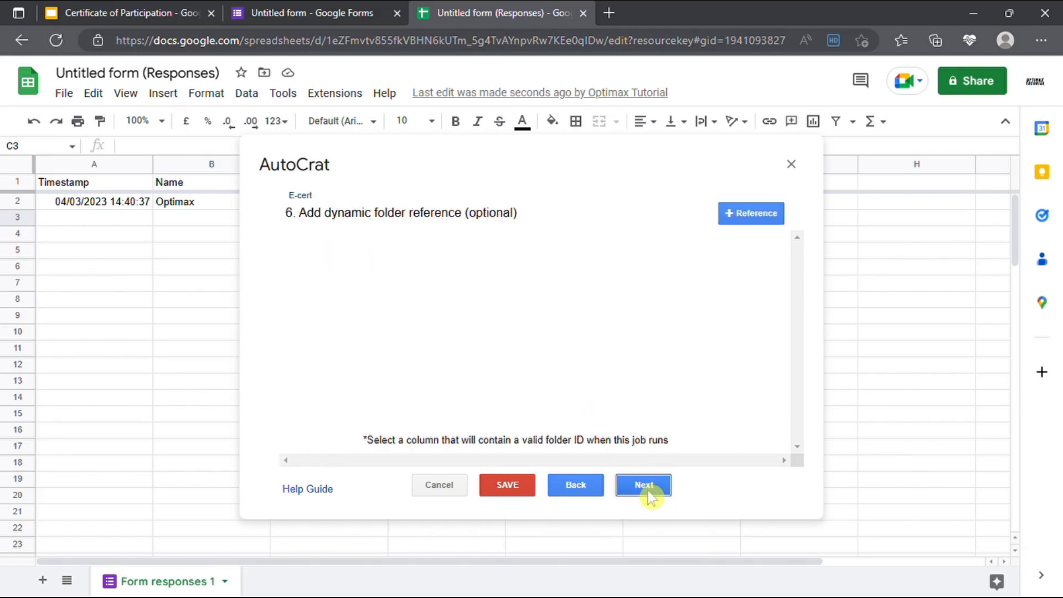
left_click(642, 483)
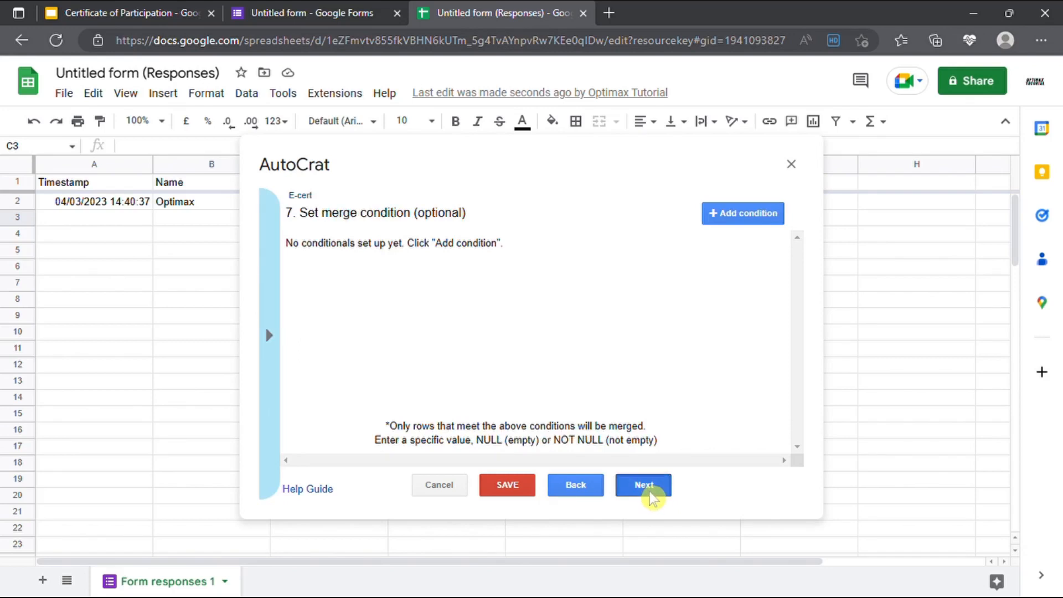
left_click(642, 483)
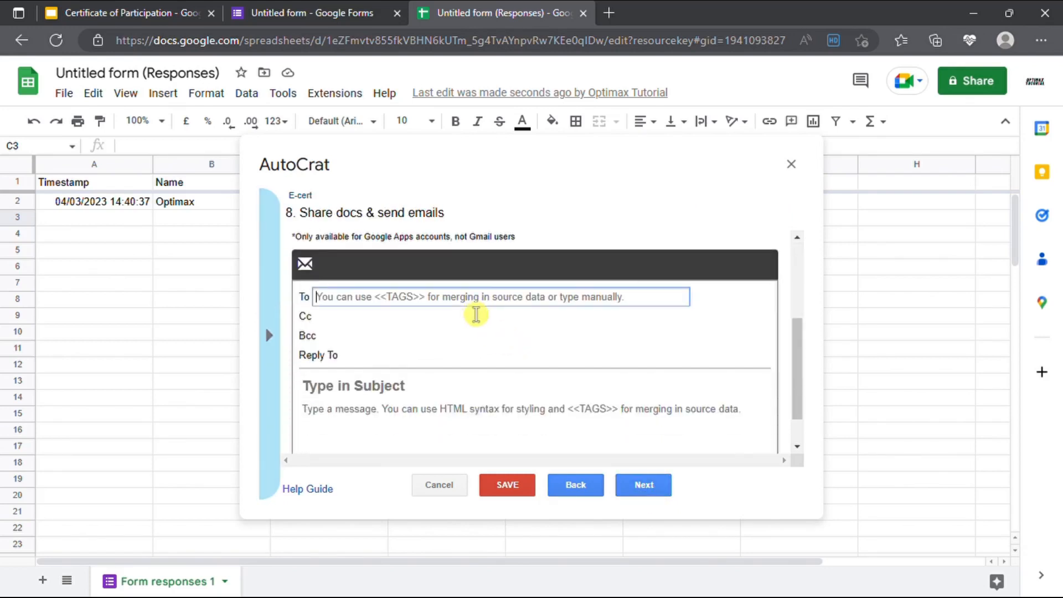
Set the email subject 'Excel Class E-certificate' with a message beginning 'Dear <<Name>>'
type("E")
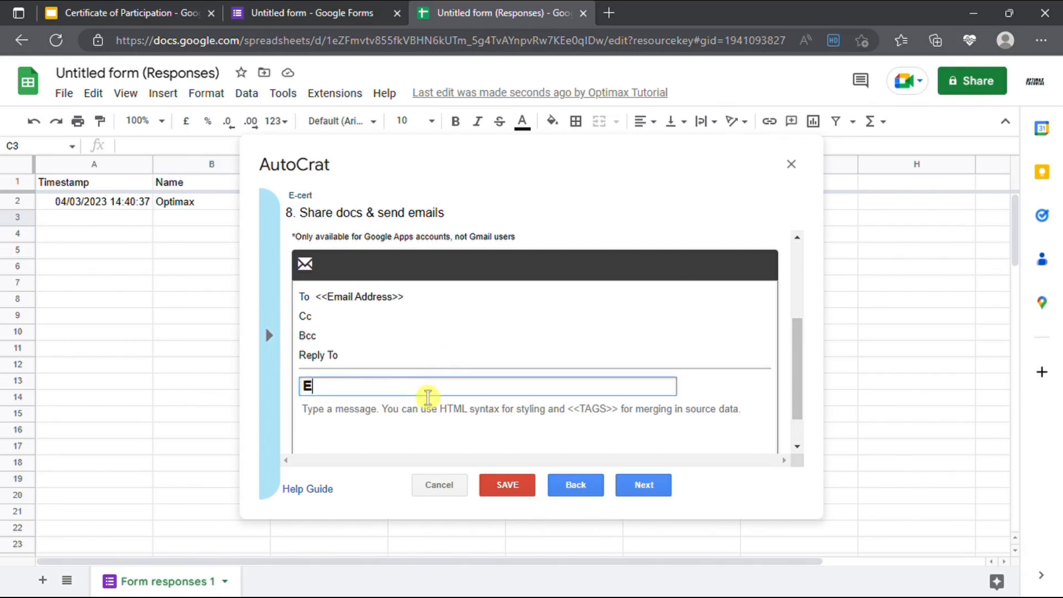
type("xcel Class E-certificate")
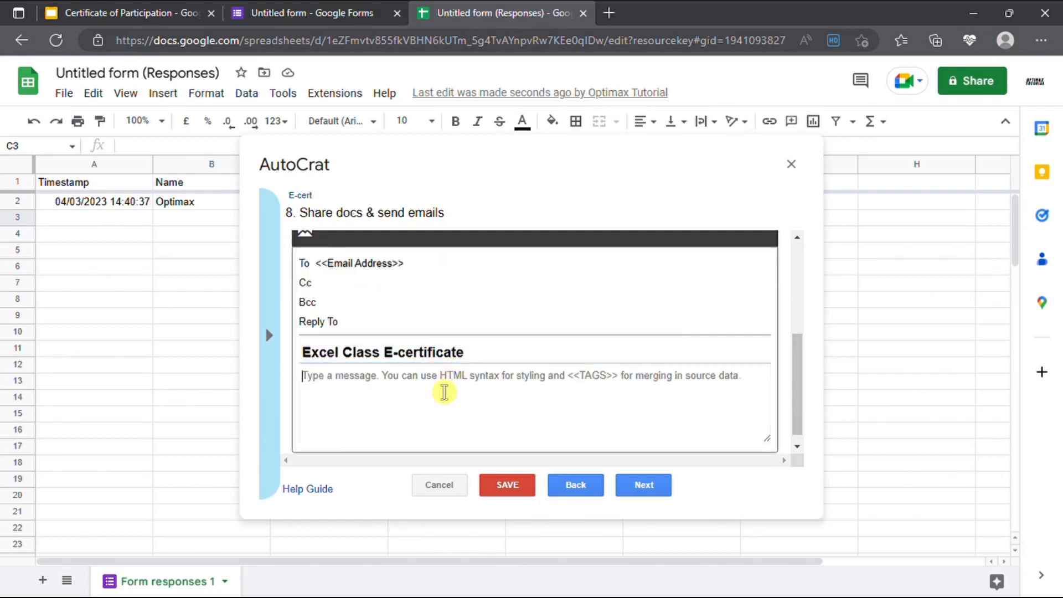
type("Dear <<Name>>")
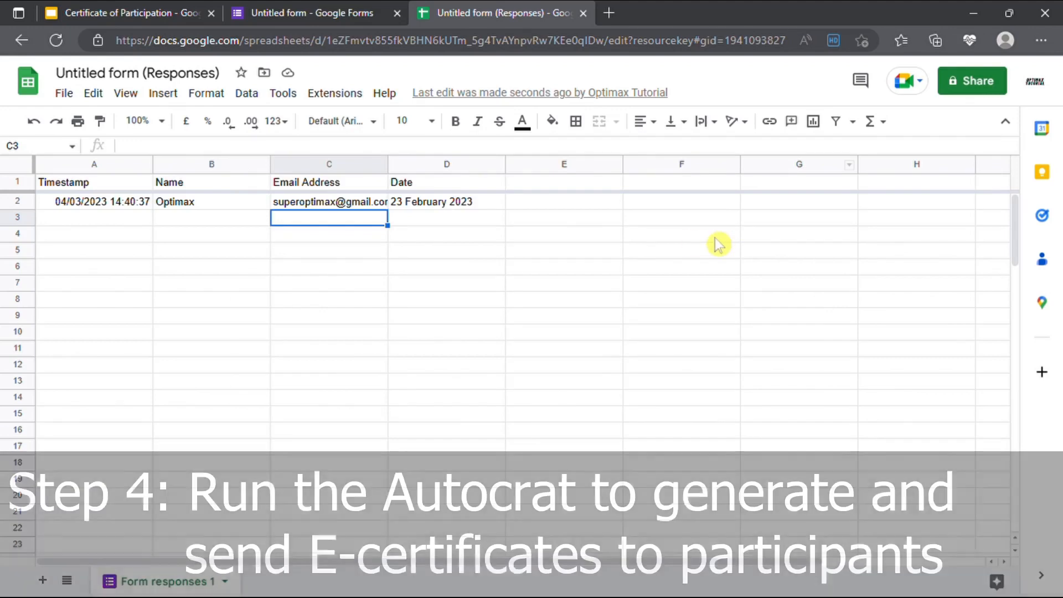
Launch Autocrat from Extensions and run the E-cert merge job
left_click(335, 93)
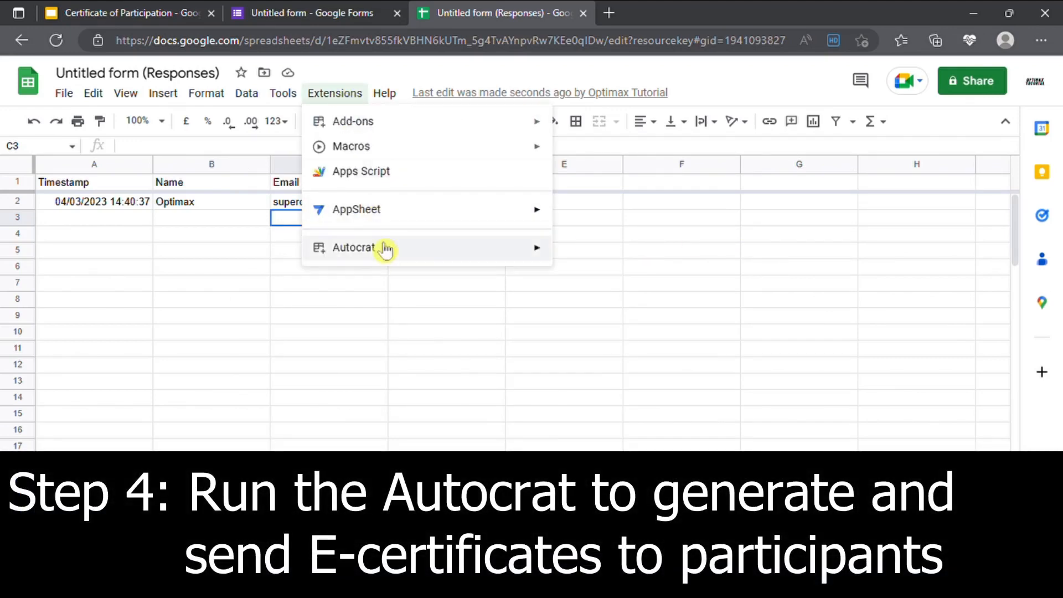
left_click(354, 248)
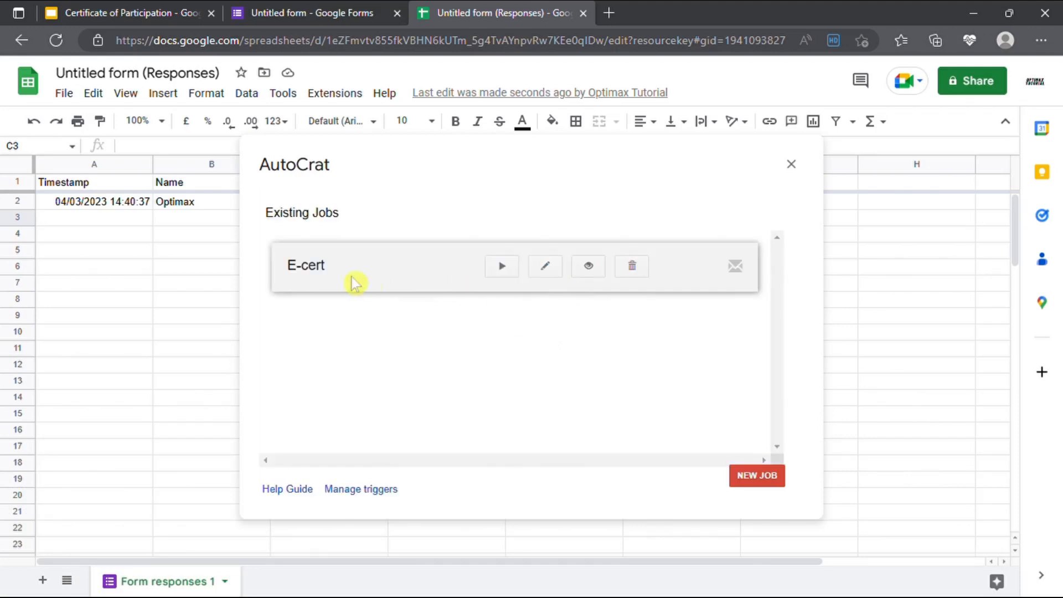
left_click(501, 265)
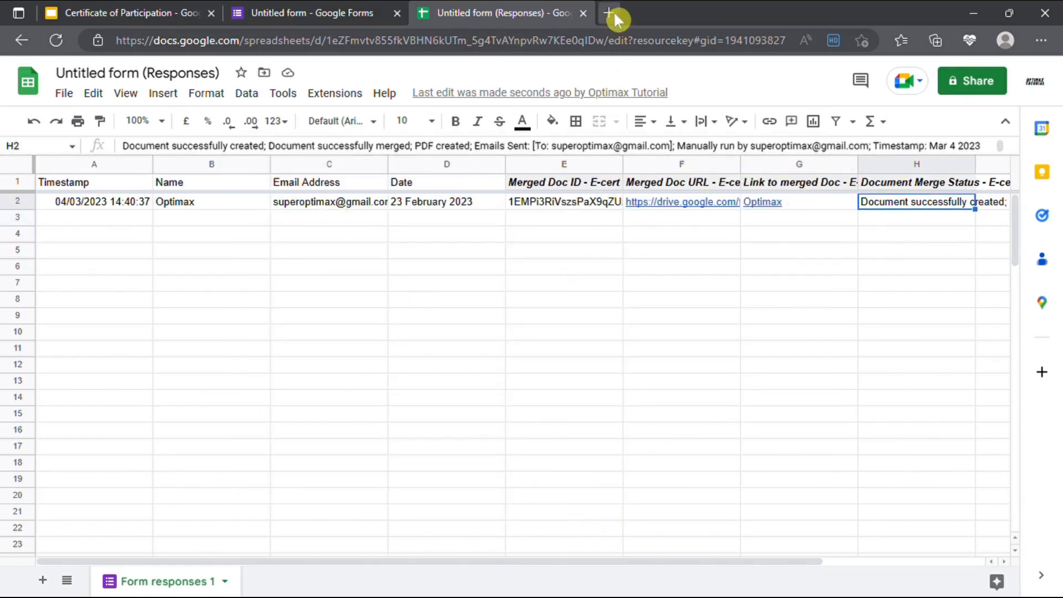
Open Gmail in a new tab and preview the Optimax.pdf certificate attachment
left_click(608, 13)
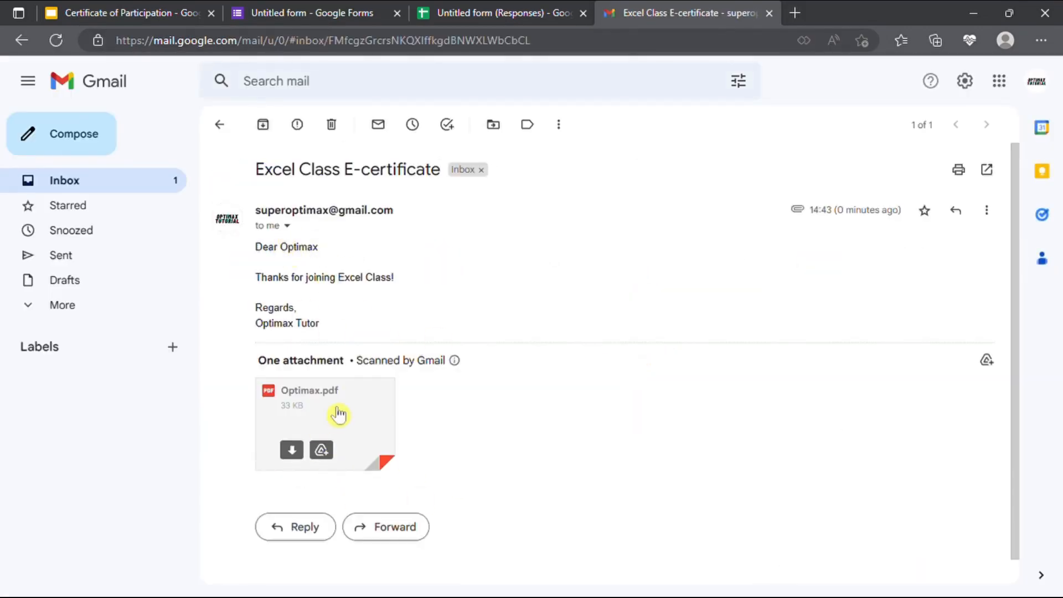
left_click(325, 407)
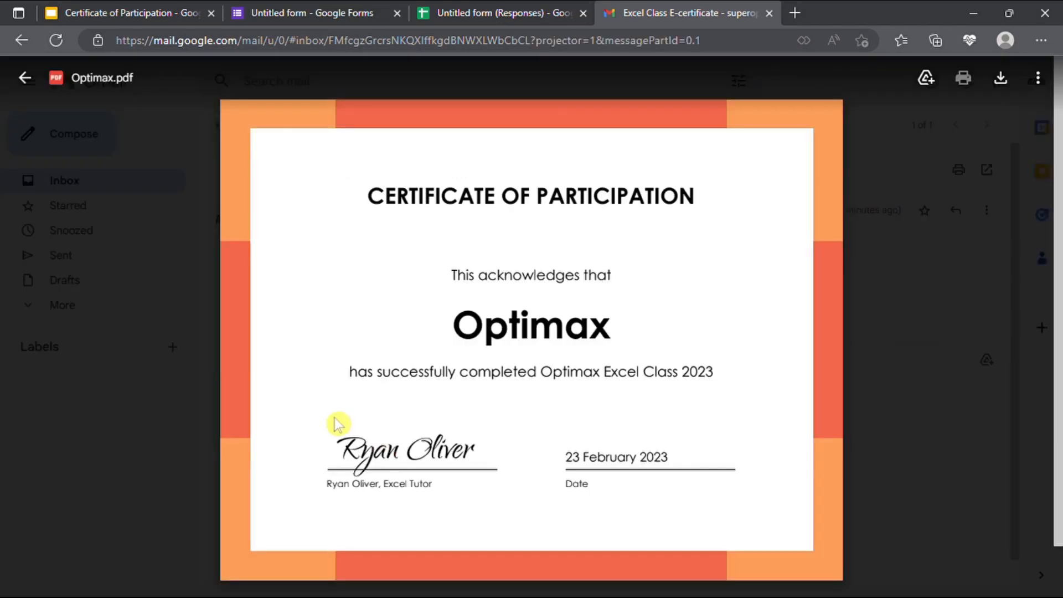